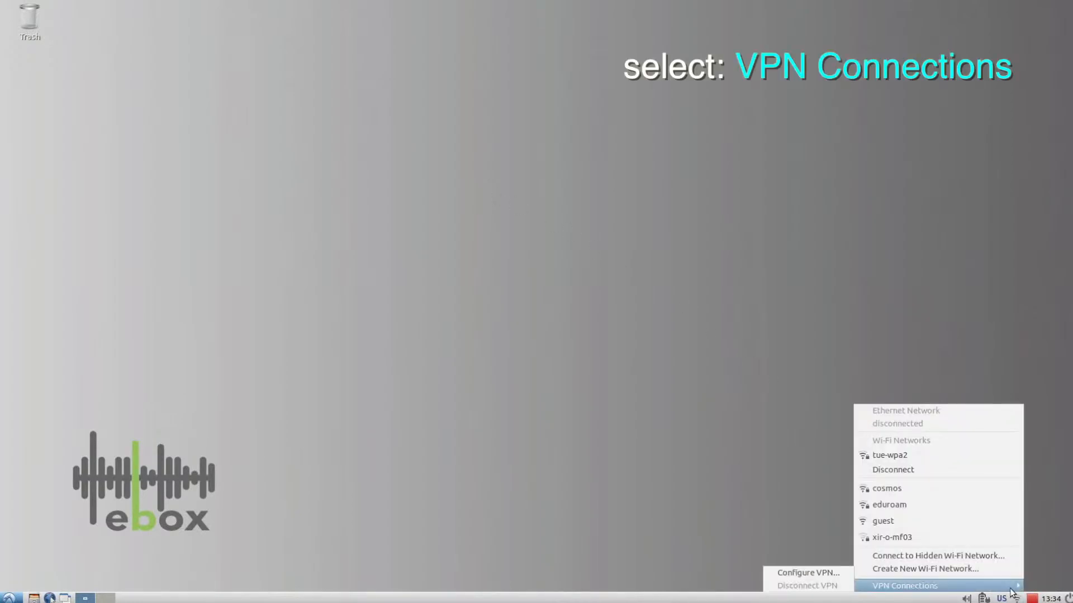
{"action": "mouse_move", "coordinate": [806, 573]}
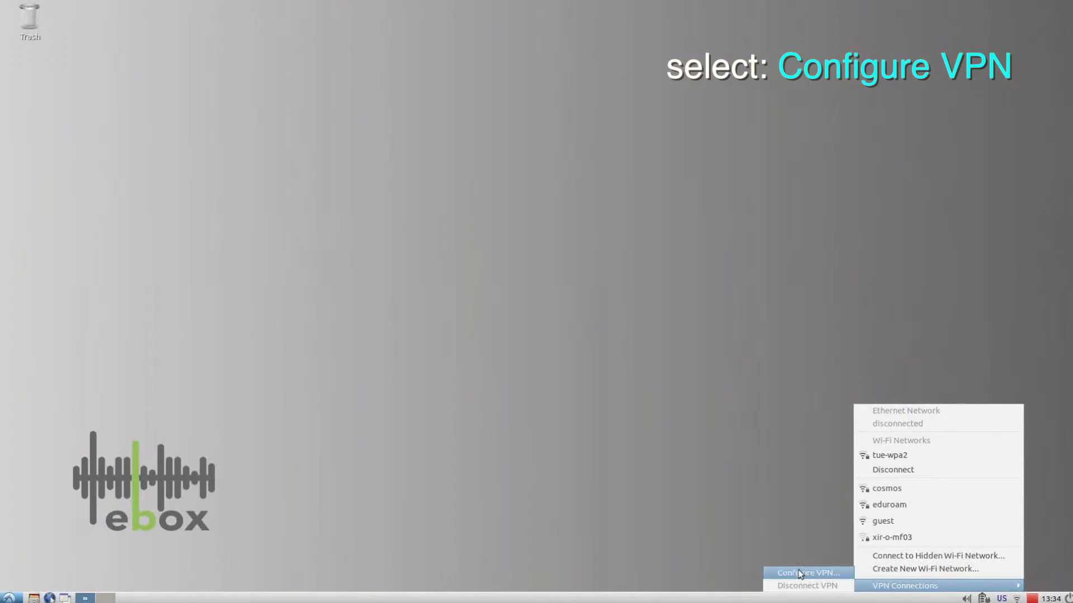
Reach the Network Connections window via the tray menu's Configure VPN entry.
{"action": "left_click", "coordinate": [805, 572]}
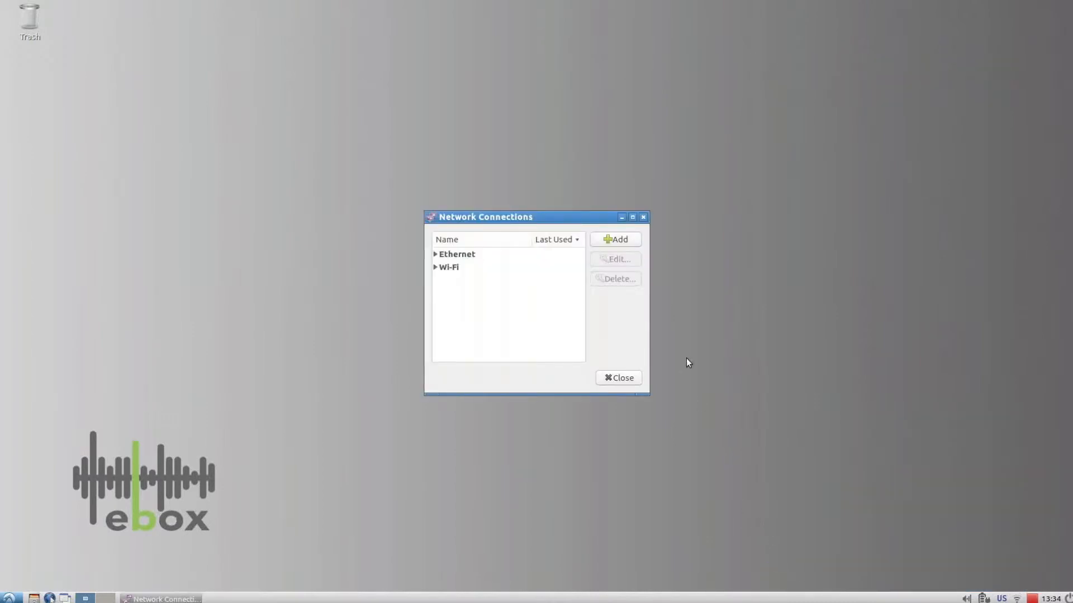
Add a new connection of type PPTP and create it, opening its editor.
{"action": "left_click", "coordinate": [614, 239]}
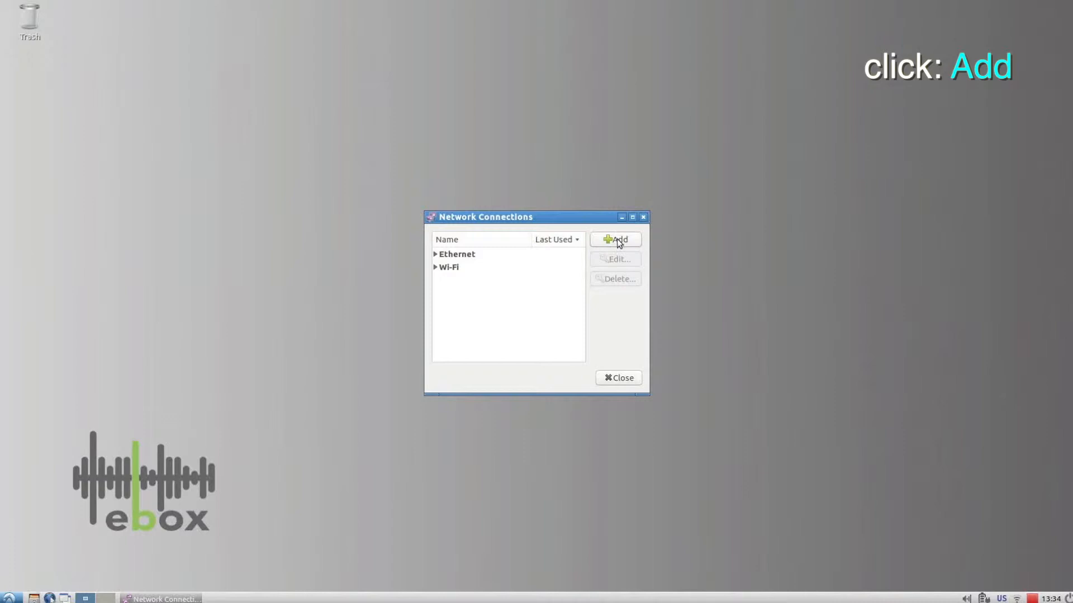
{"action": "left_click", "coordinate": [614, 239]}
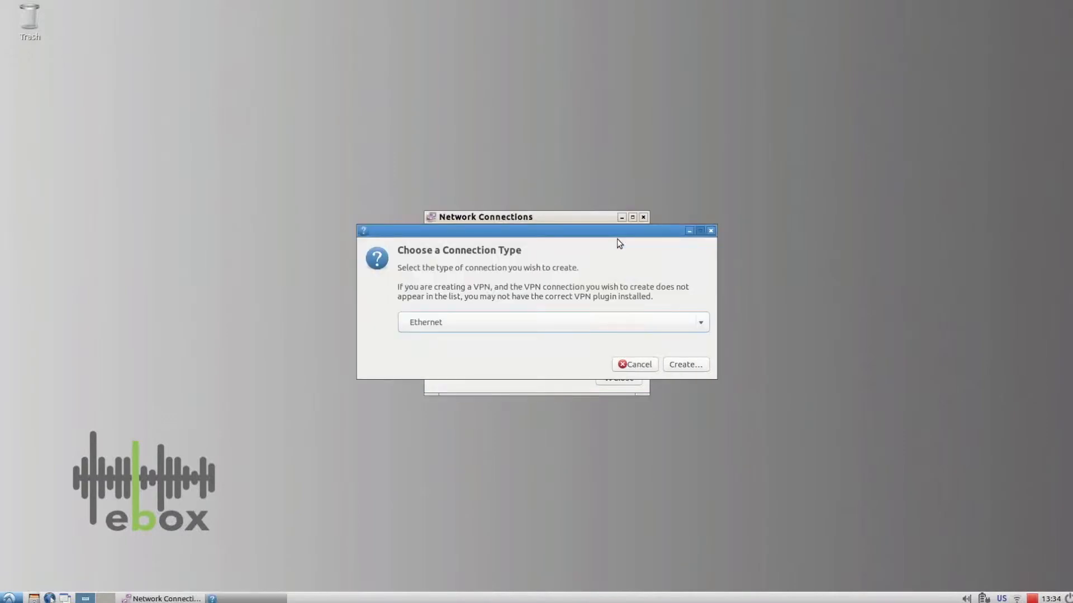
{"action": "left_click", "coordinate": [551, 321]}
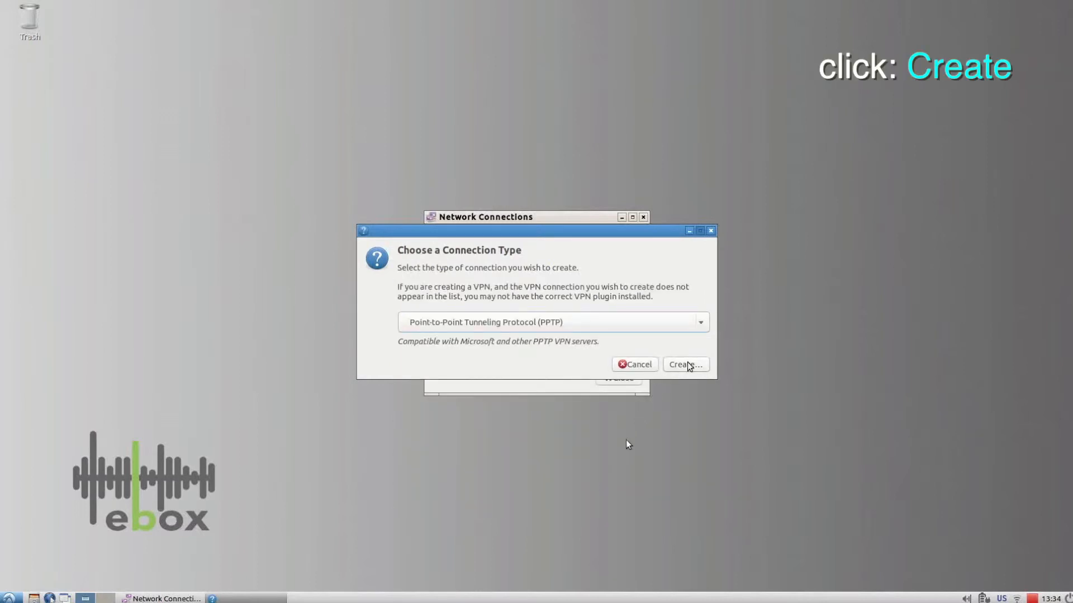
{"action": "left_click", "coordinate": [684, 364]}
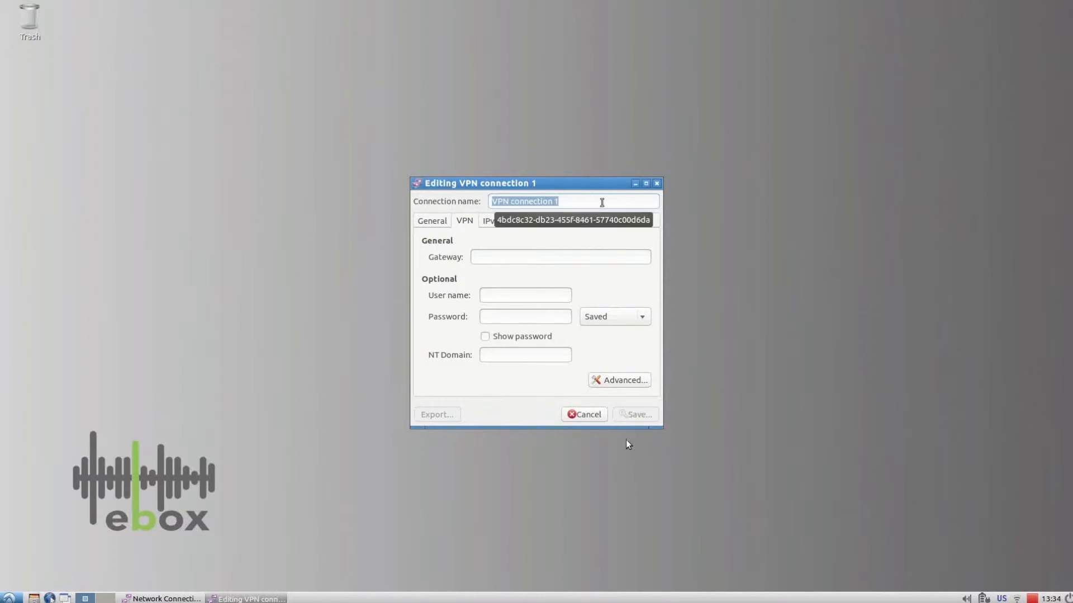
Name the new connection 'TU/e VPN'.
{"action": "type", "text": "TU"}
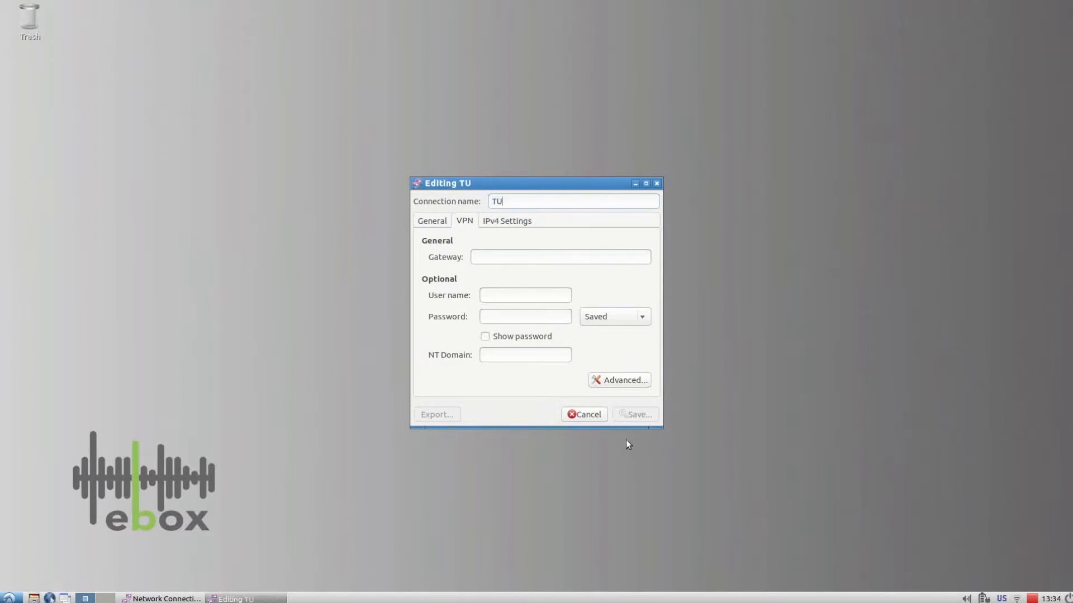
{"action": "type", "text": "/e"}
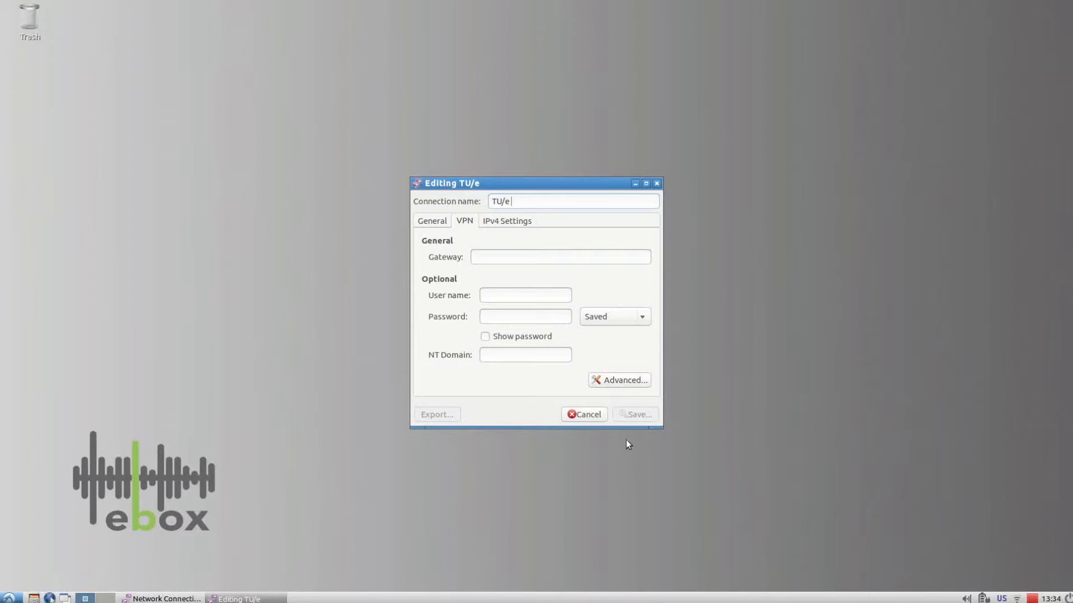
{"action": "type", "text": "VPN"}
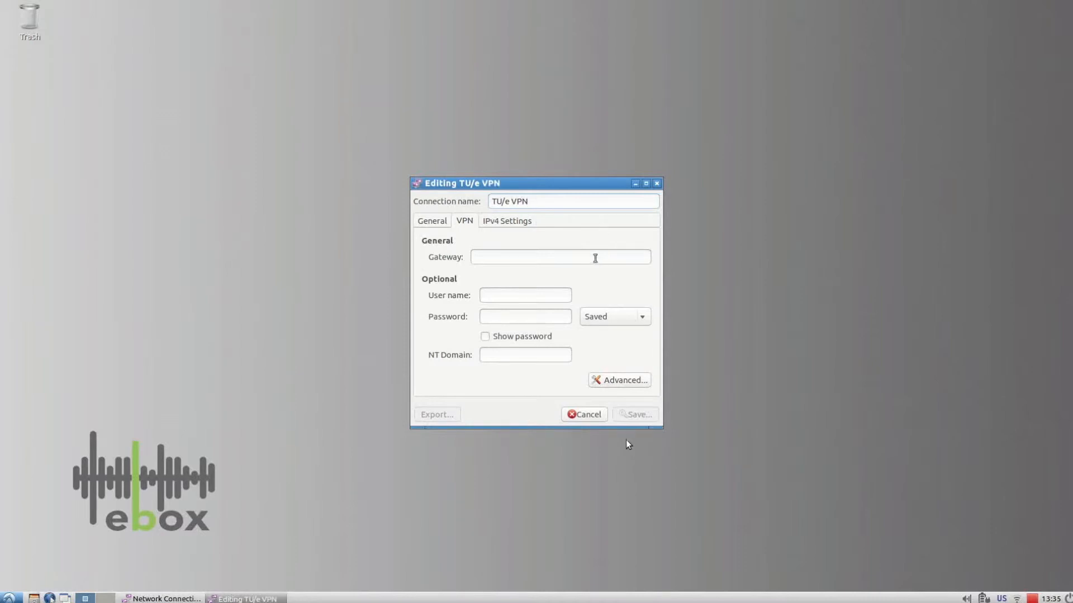
Set gateway vpn.tue.nl, a 'tue\s...' user name and a password for the VPN.
{"action": "type", "text": "v"}
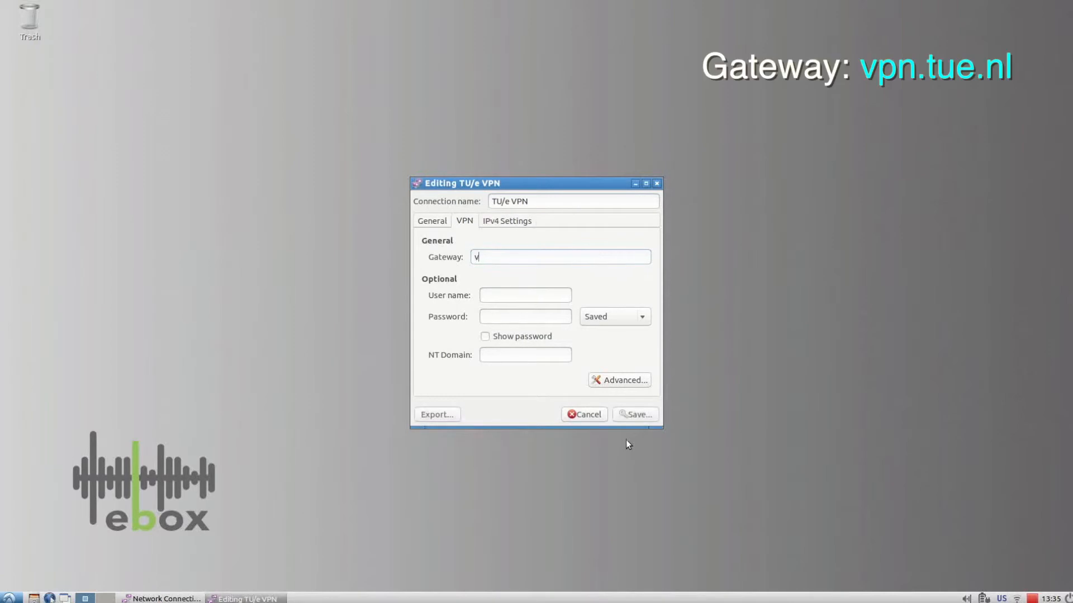
{"action": "type", "text": "pn.tue.nl"}
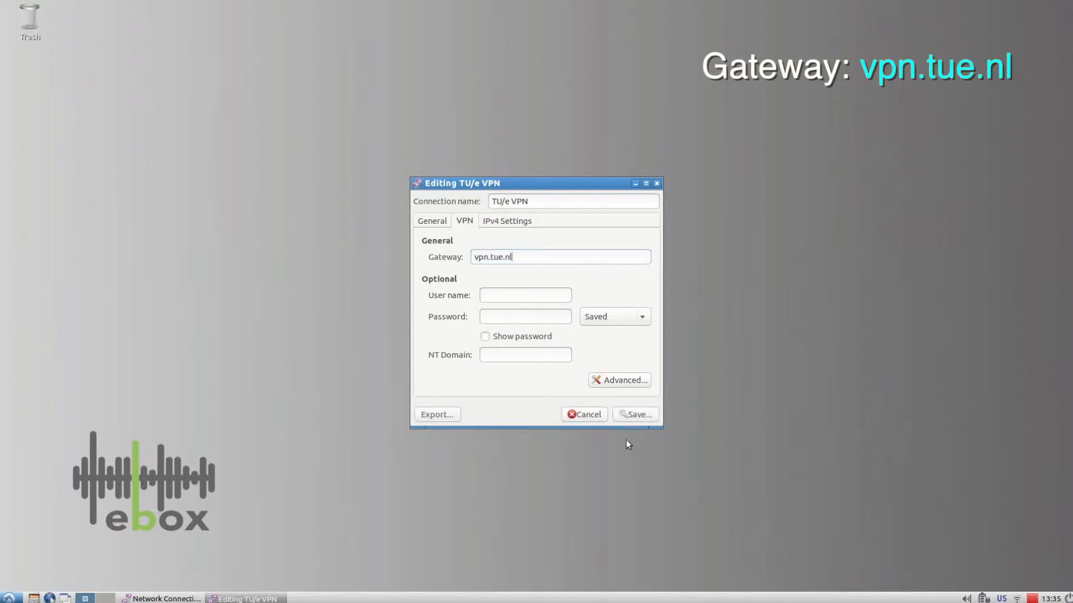
{"action": "mouse_move", "coordinate": [585, 271]}
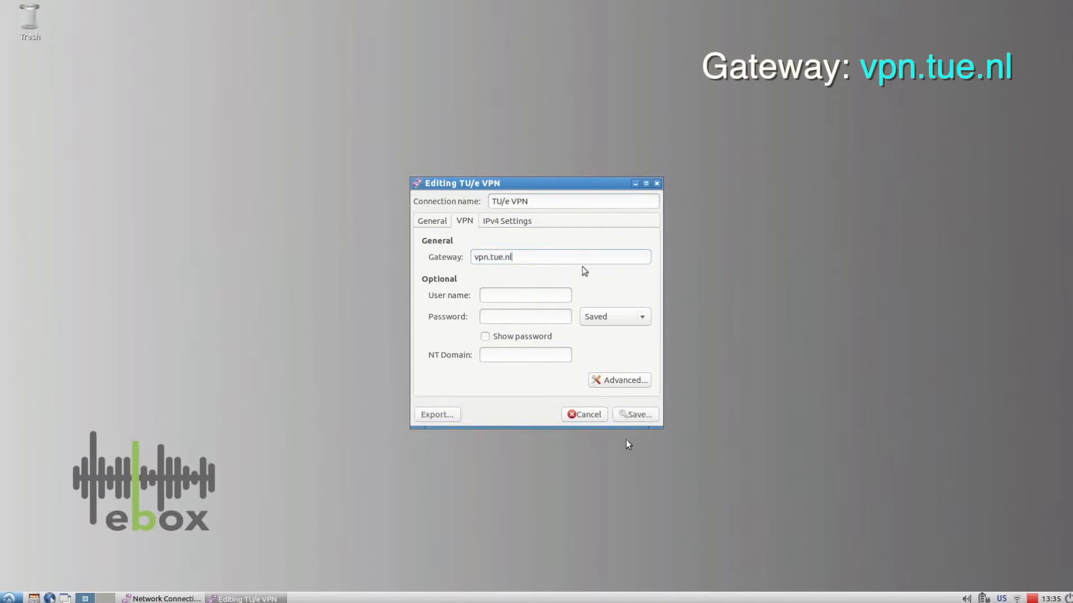
{"action": "mouse_move", "coordinate": [525, 295]}
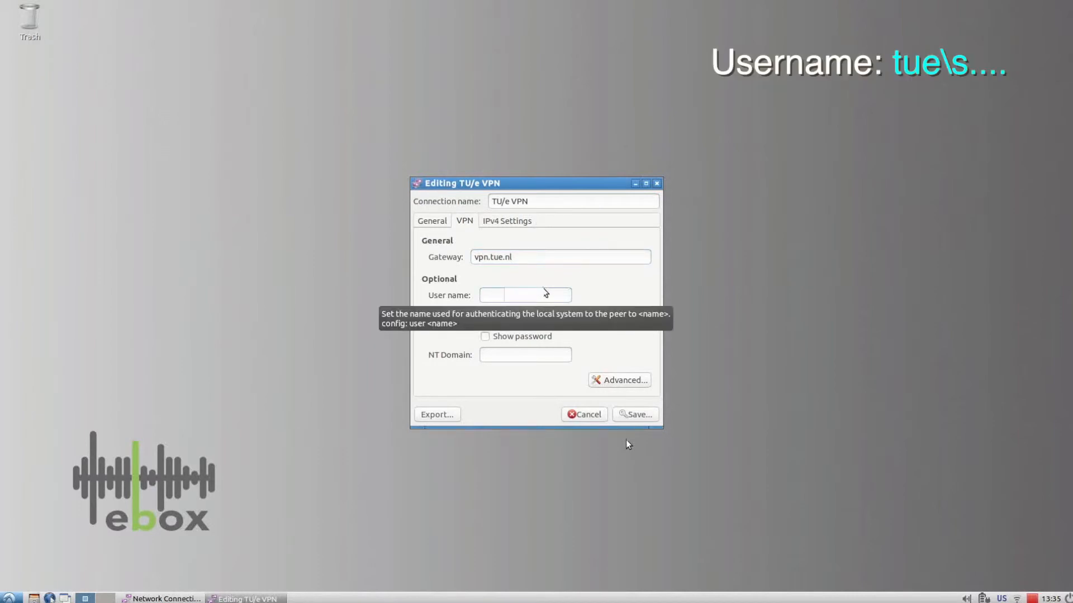
{"action": "type", "text": "tue\\"}
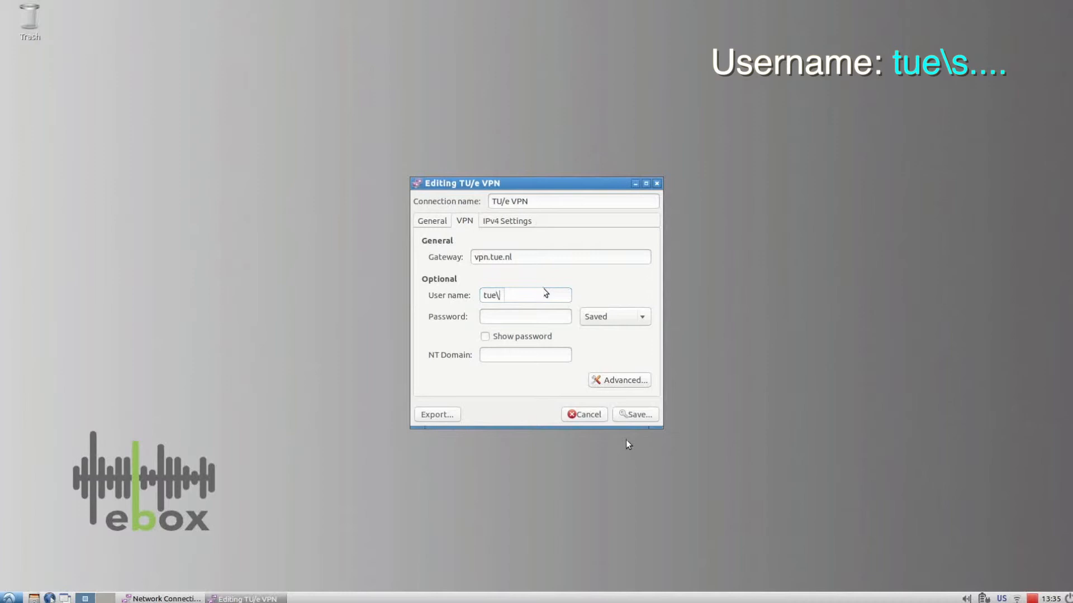
{"action": "type", "text": "s"}
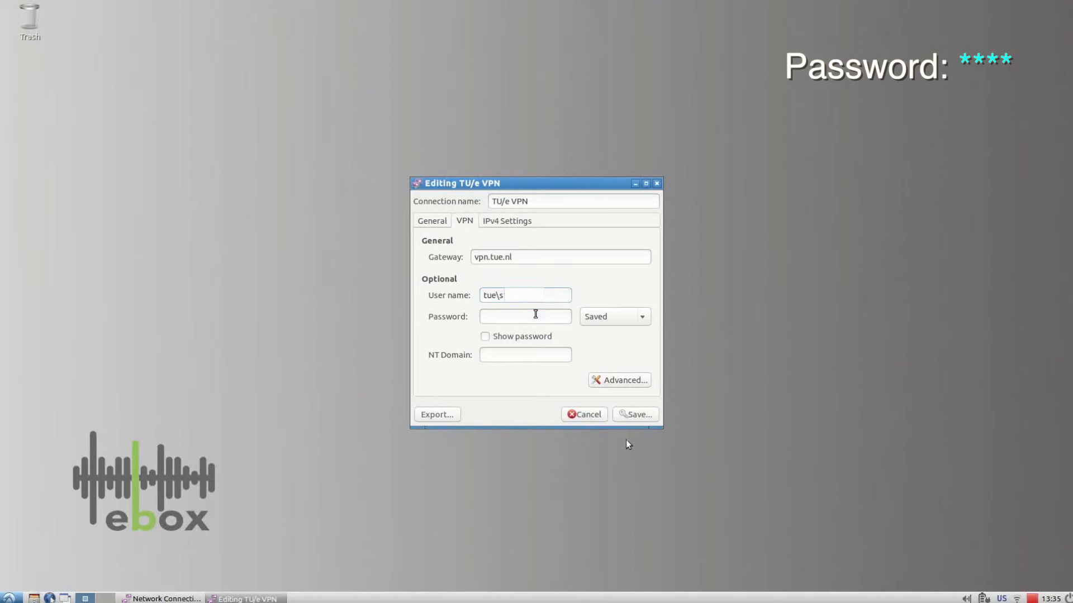
{"action": "type", "text": "*"}
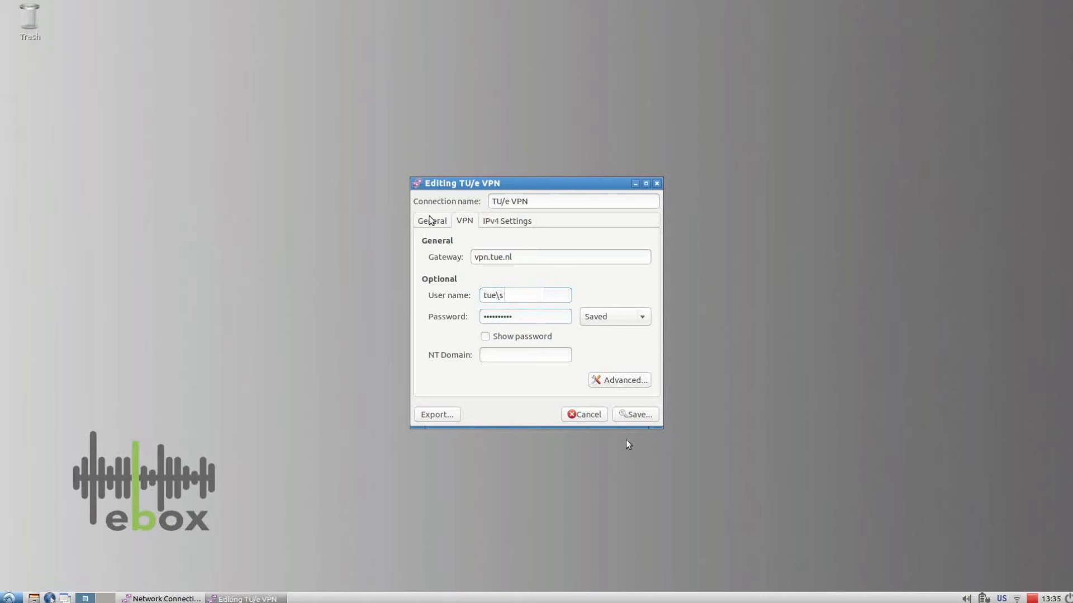
Allow all users to connect under General settings and save the TU/e VPN connection.
{"action": "left_click", "coordinate": [432, 221]}
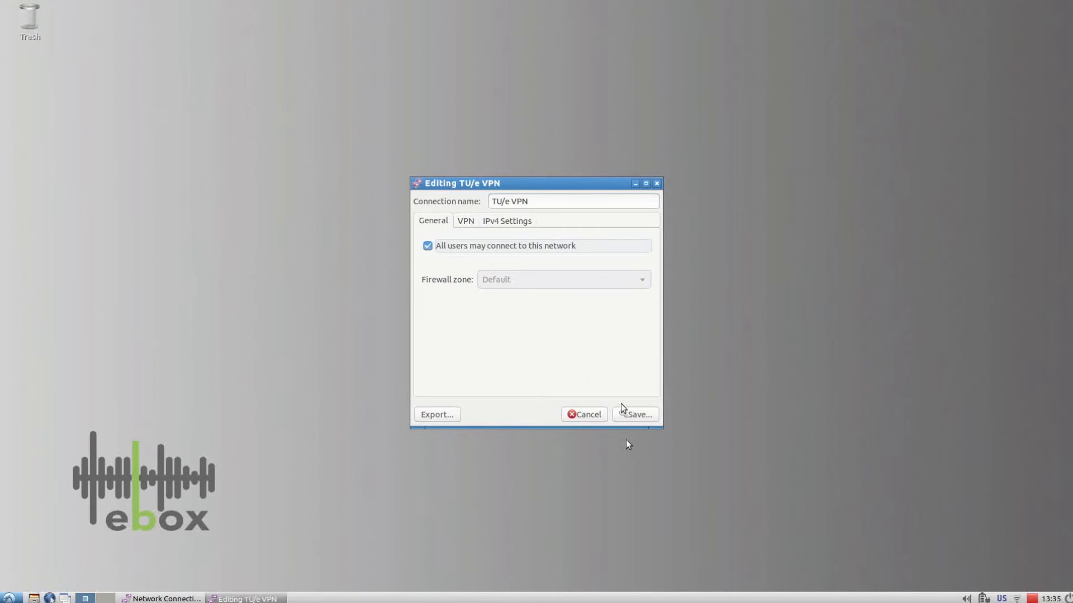
{"action": "left_click", "coordinate": [634, 413]}
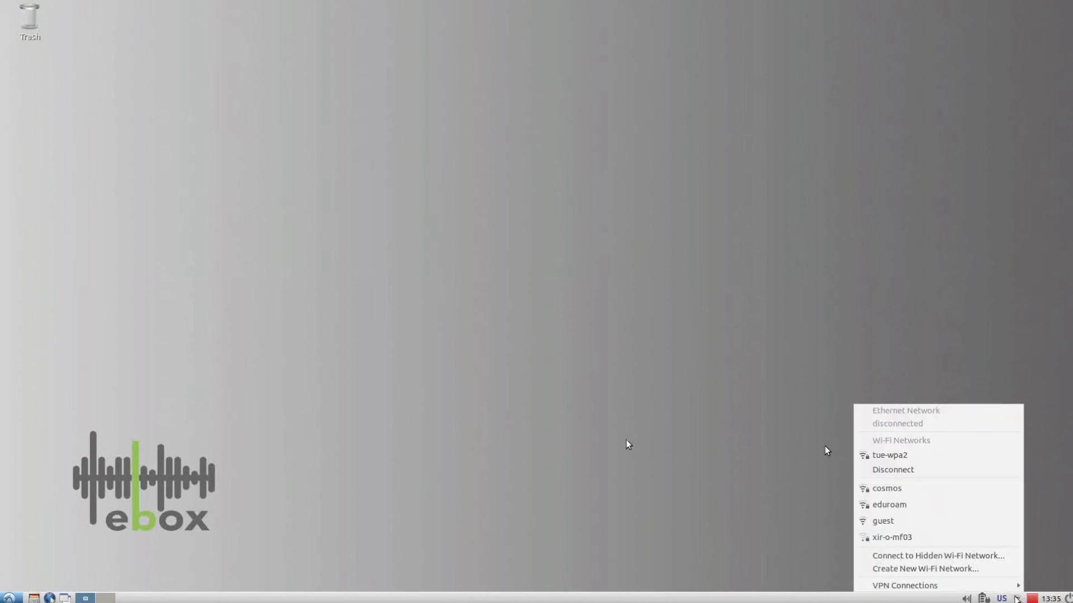
{"action": "mouse_move", "coordinate": [903, 586]}
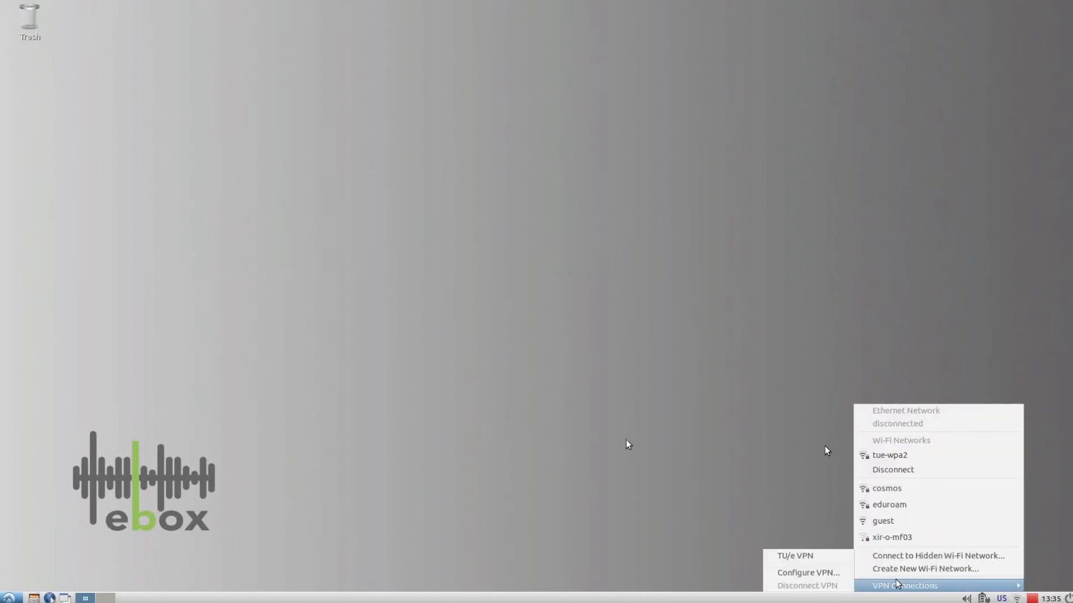